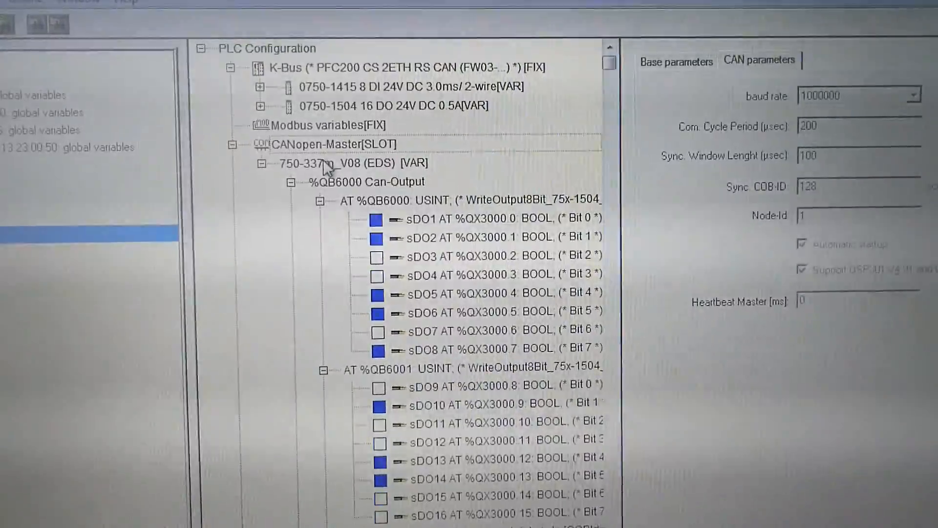
# Review the 750-337 coupler's base parameters and CAN node guarding settings.
pyautogui.click(350, 162)
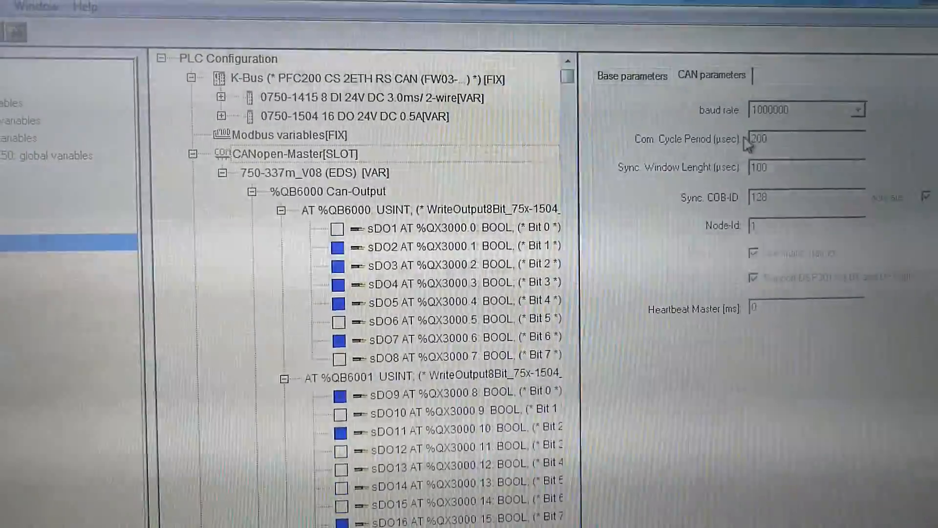
pyautogui.click(630, 76)
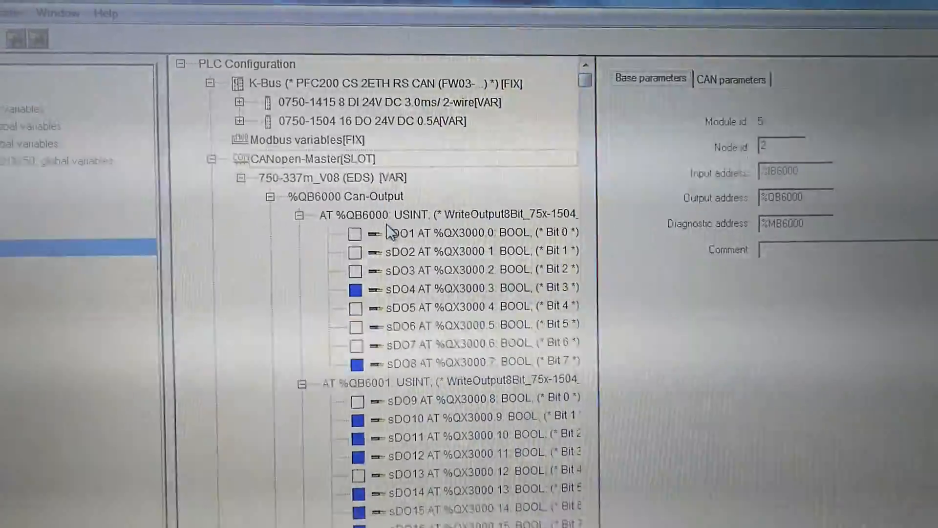
pyautogui.click(731, 80)
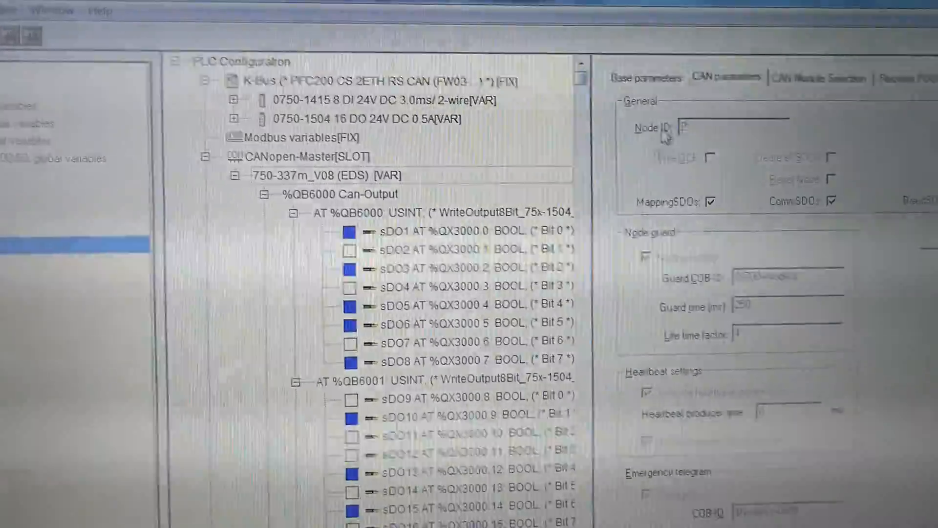
# Review the CANopen master's base and baud-rate settings, then the coupler's node id 2.
pyautogui.click(636, 78)
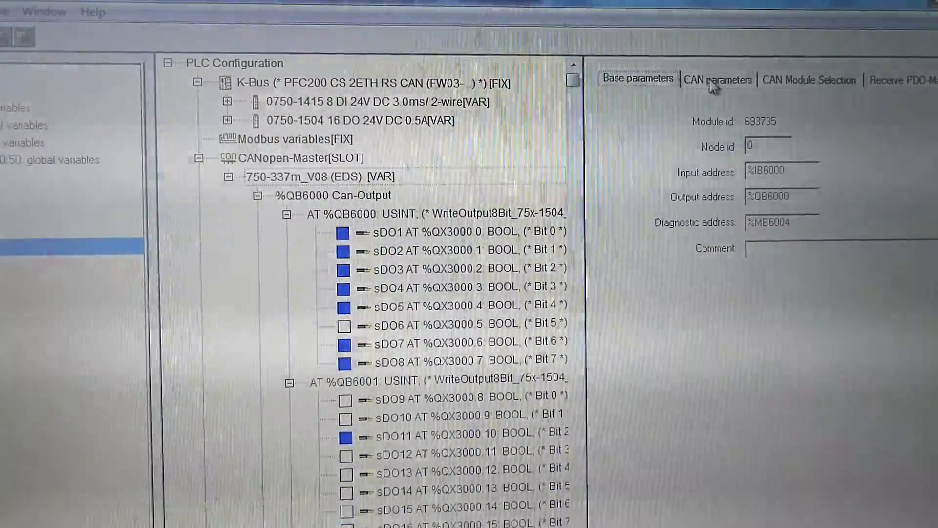
pyautogui.click(717, 79)
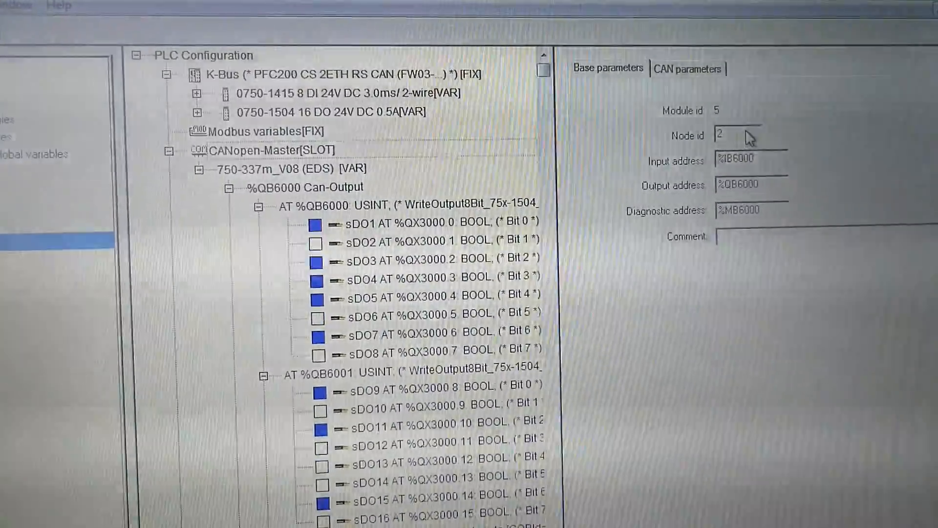
pyautogui.click(689, 68)
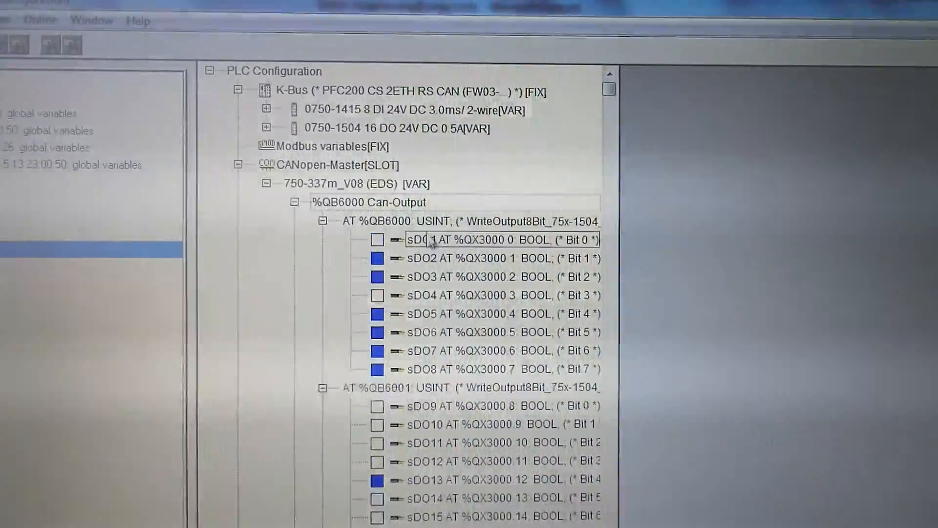
pyautogui.click(479, 224)
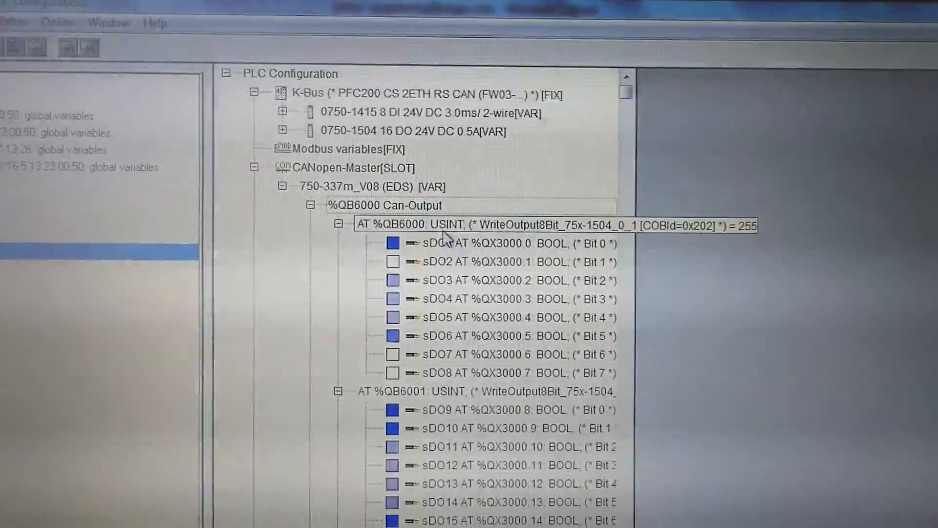
pyautogui.scroll(-3)
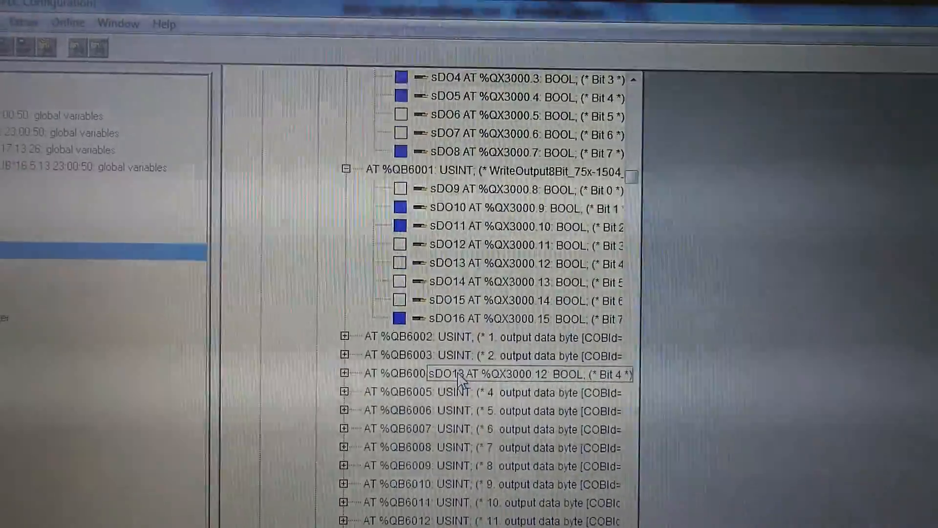
pyautogui.scroll(-3)
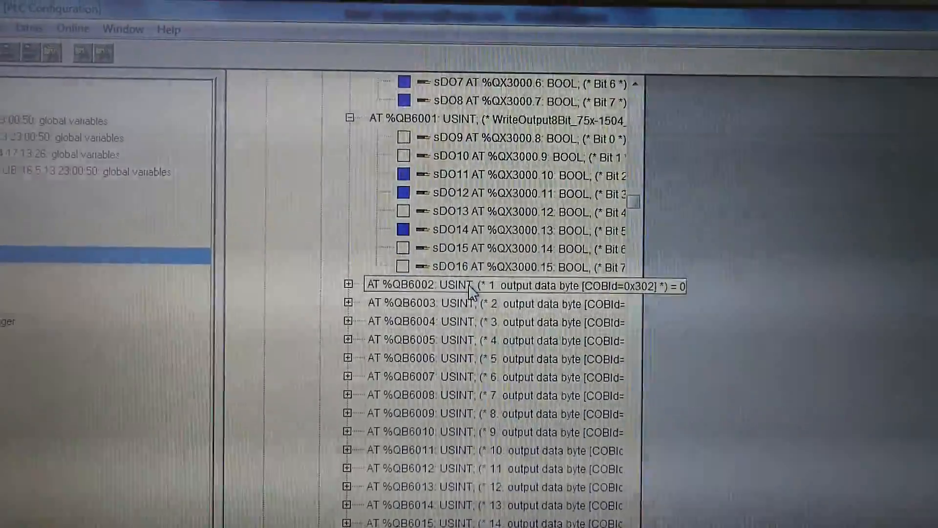
pyautogui.scroll(-3)
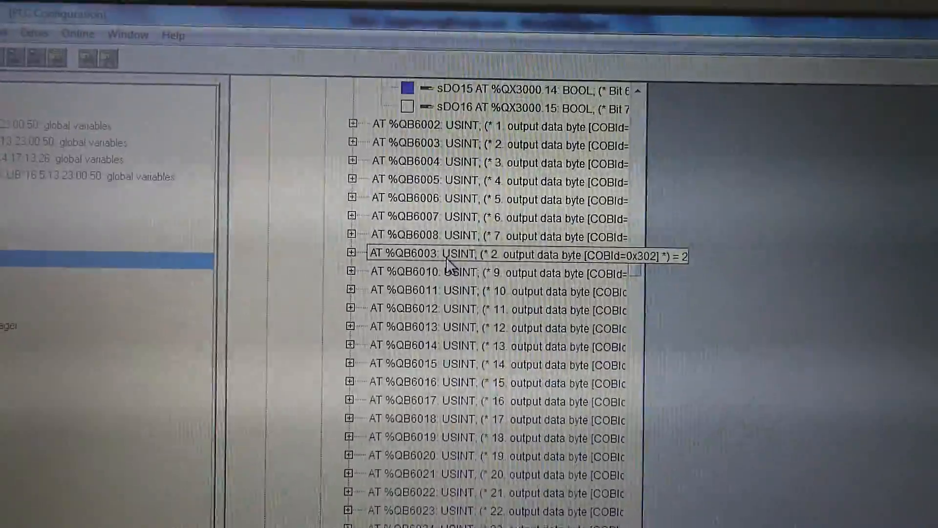
pyautogui.scroll(-3)
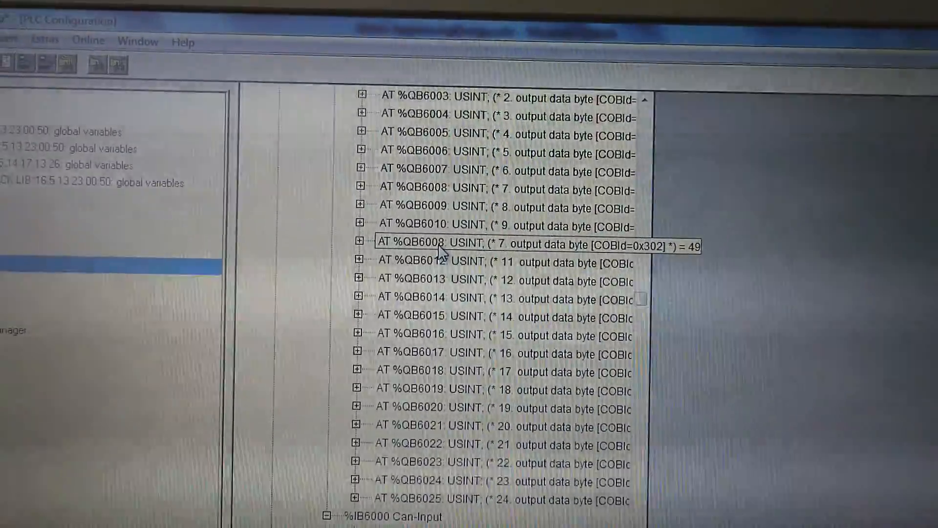
pyautogui.scroll(3)
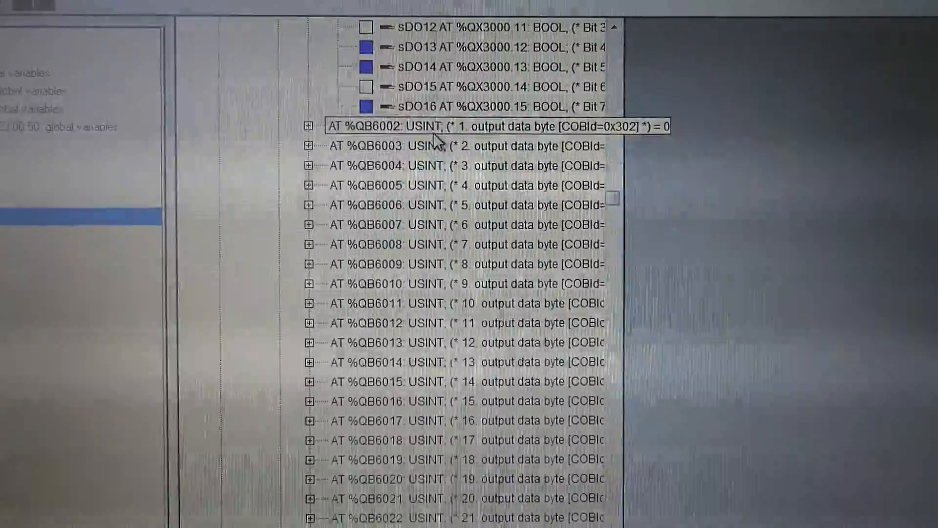
# Select output bit sDO10, then launch the PLC_VISU visualization with live L1-L3 power readings.
pyautogui.scroll(3)
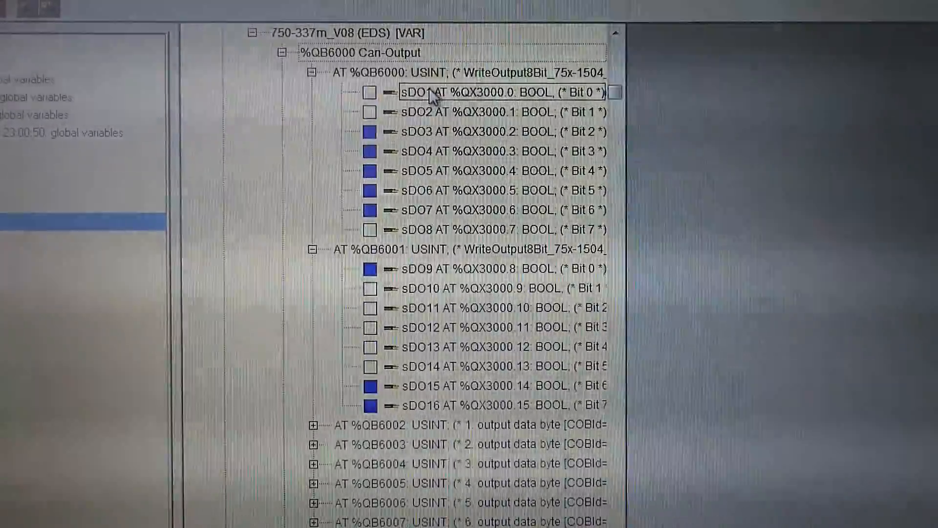
pyautogui.click(370, 287)
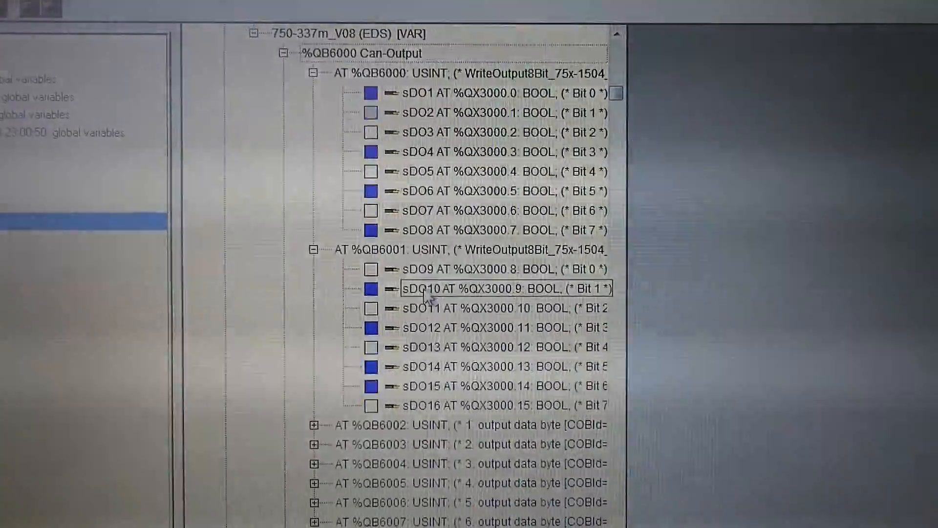
pyautogui.scroll(-3)
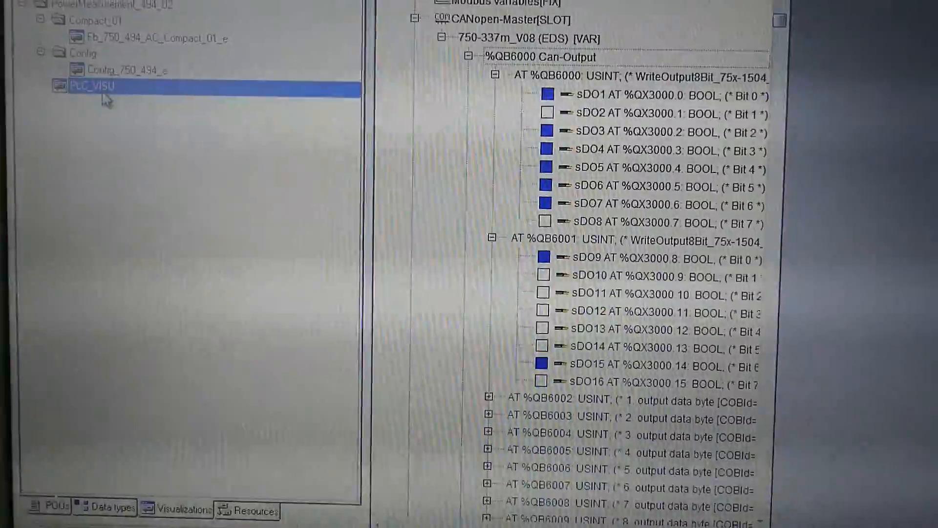
pyautogui.doubleClick(92, 86)
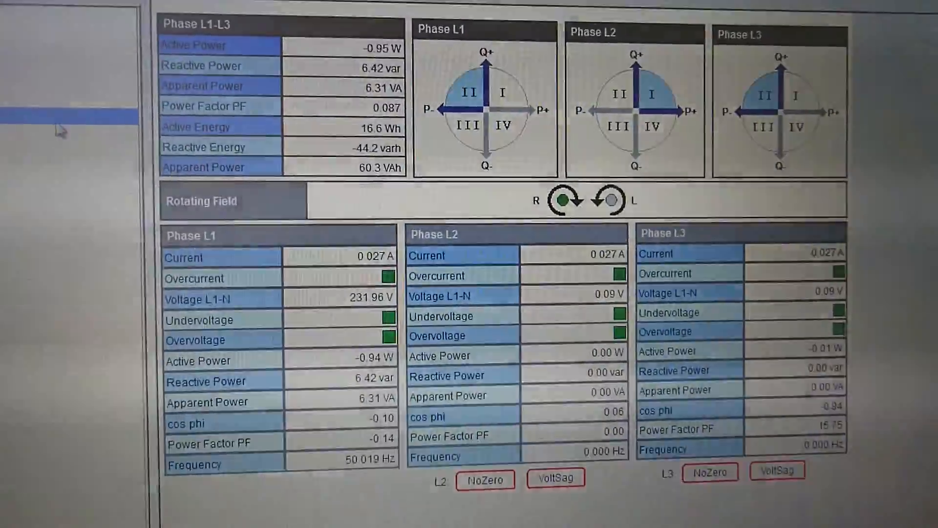